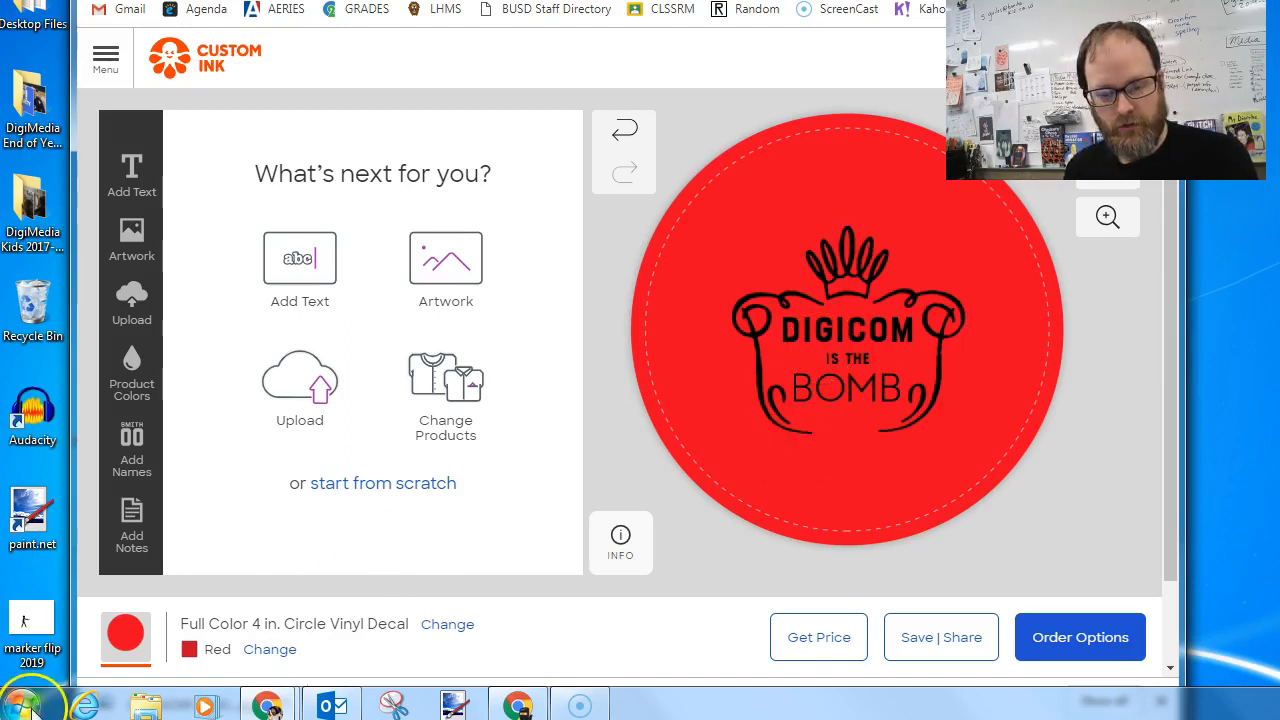
# Search the Start menu for Snipping Tool by typing 'snipp'
pyautogui.click(20, 703)
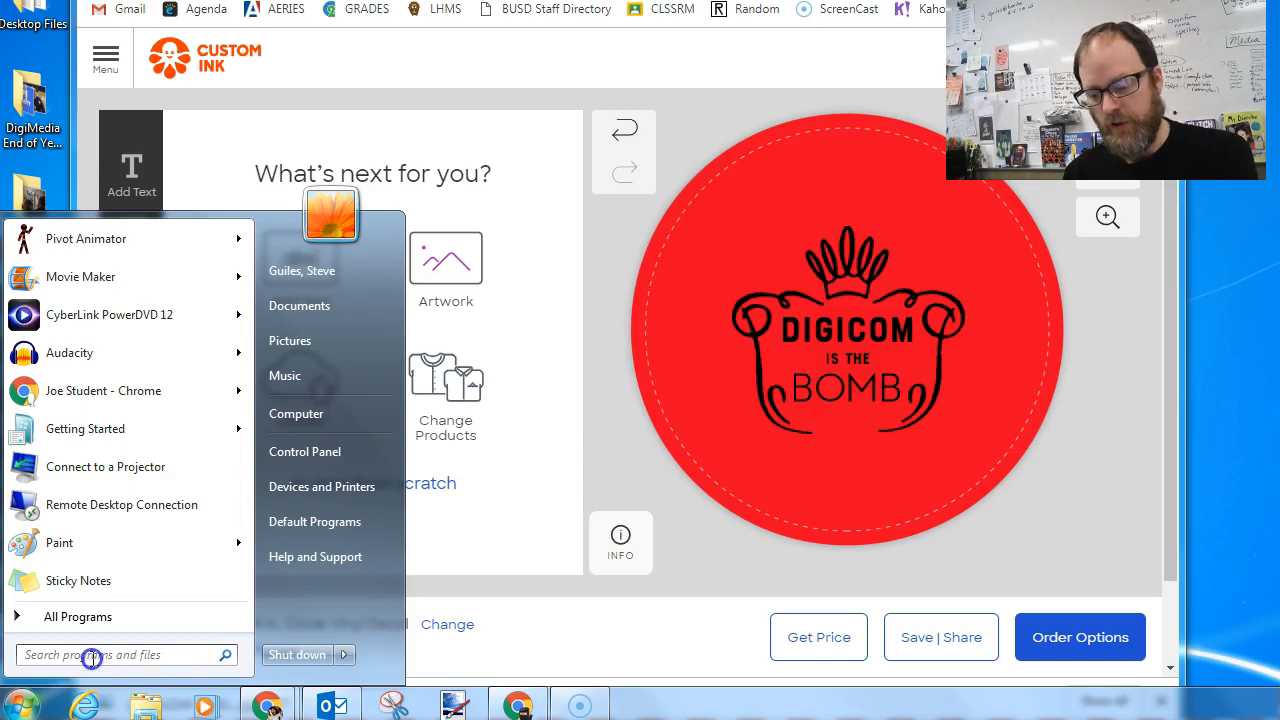
pyautogui.write('snipp')
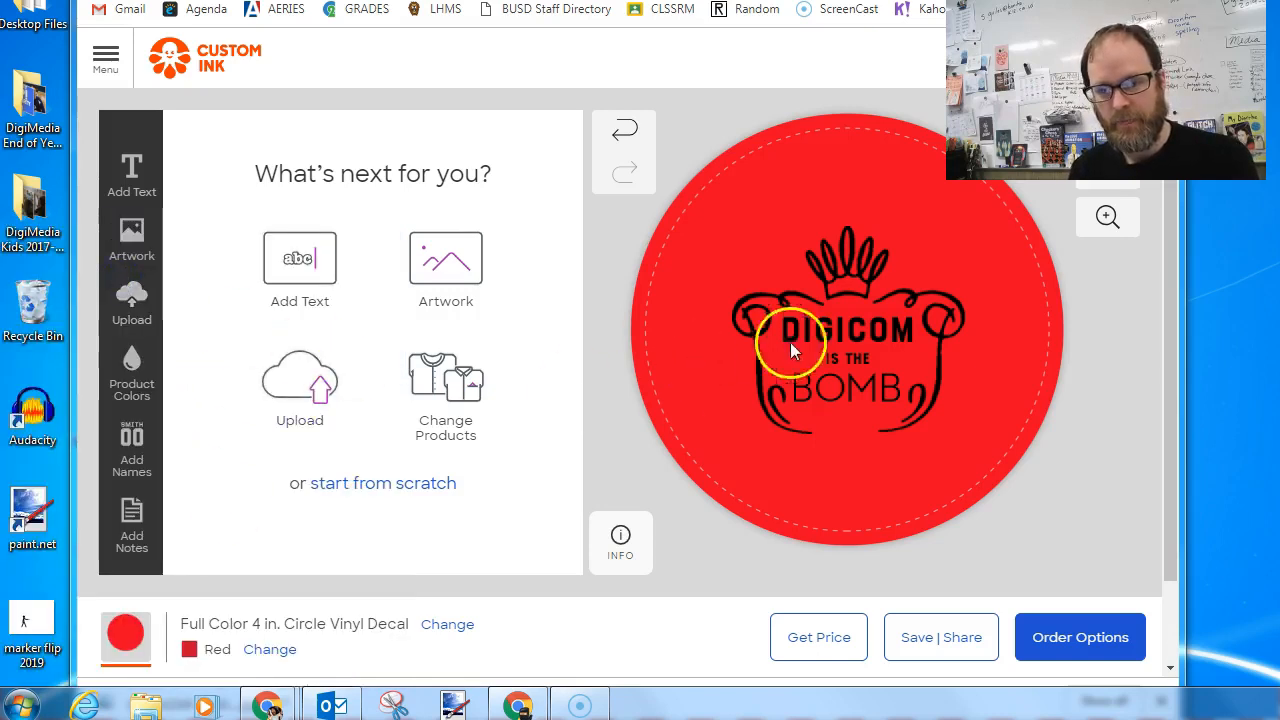
pyautogui.moveTo(710, 465)
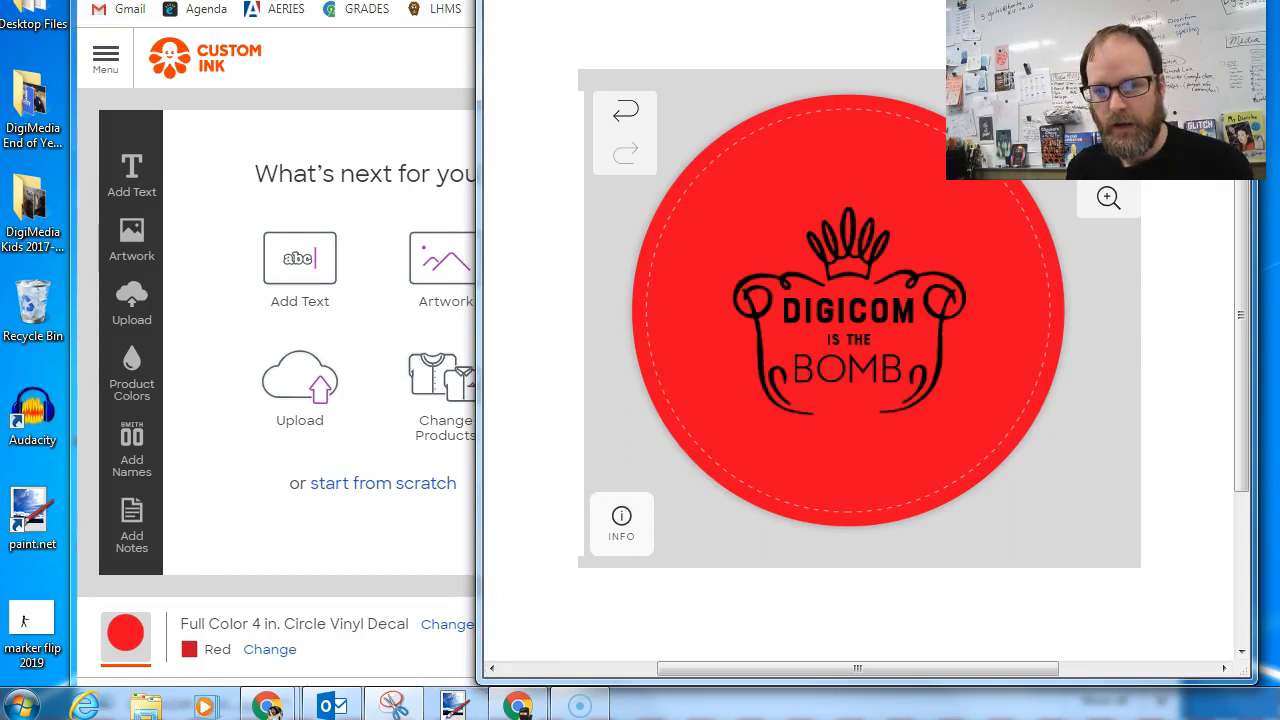
# Save the red sticker capture as 'Digicom Button Red' in Period 3 > Digicom 18-19
pyautogui.click(455, 705)
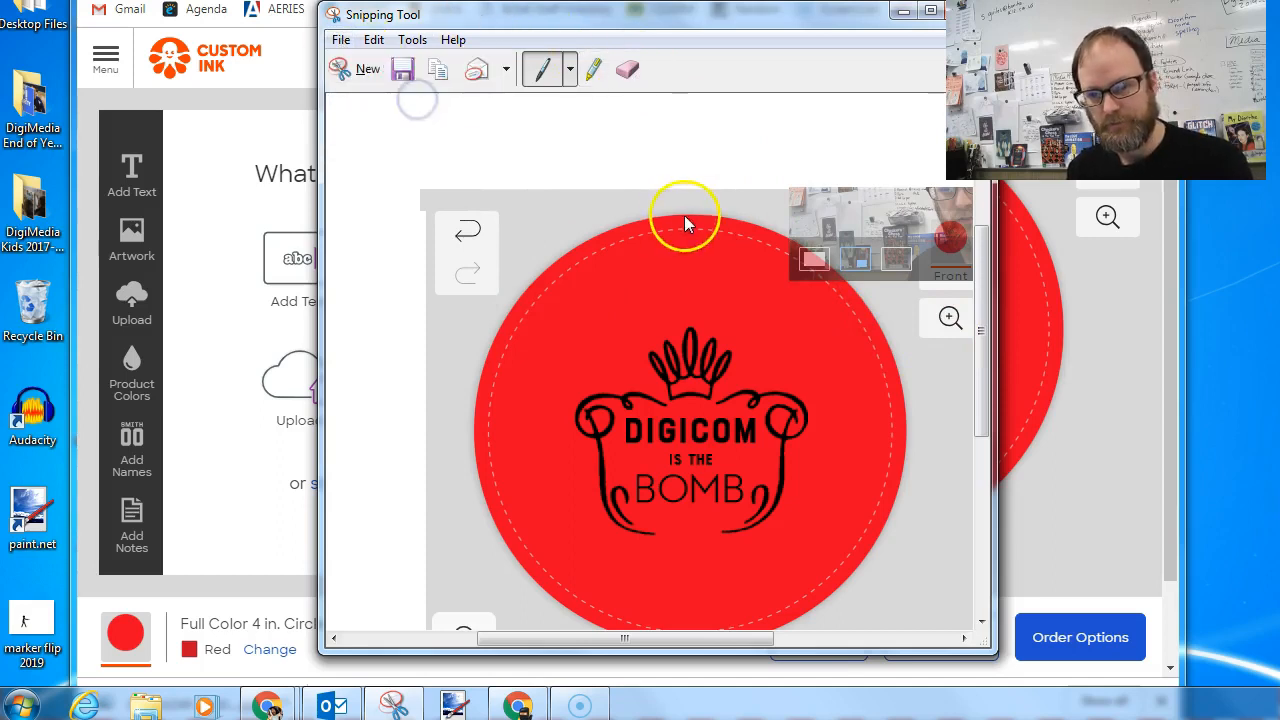
pyautogui.click(403, 68)
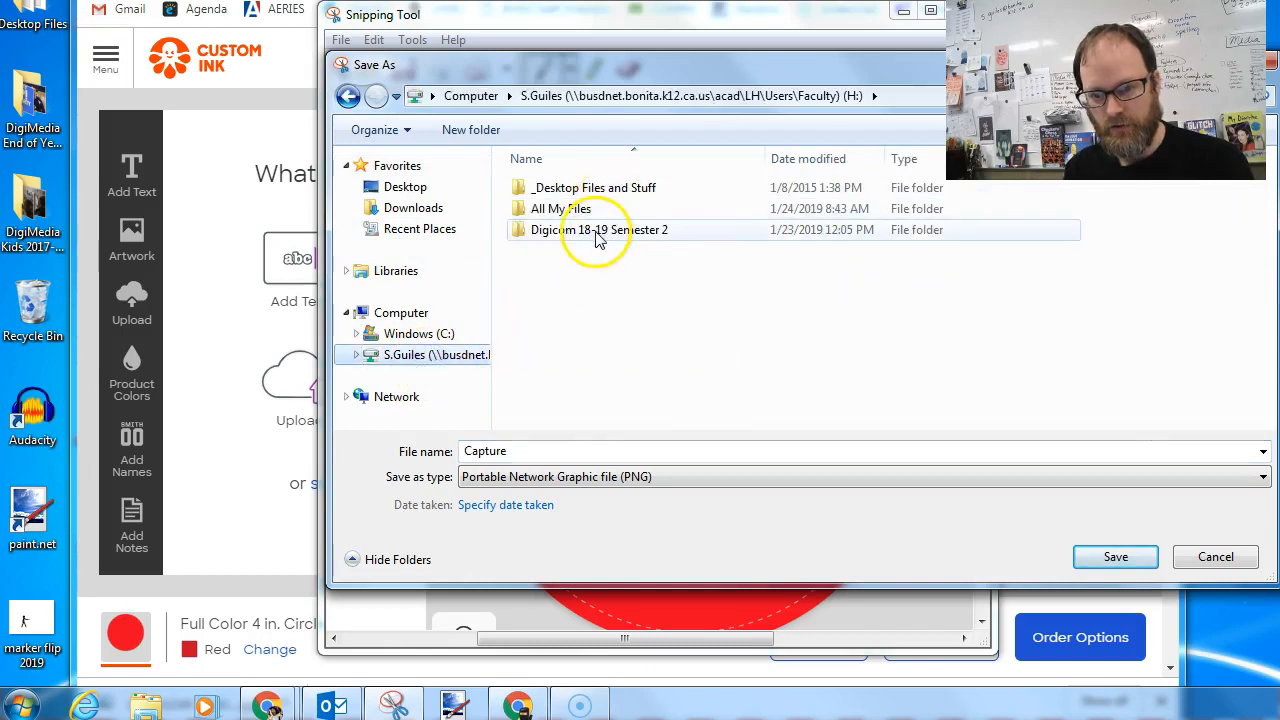
pyautogui.doubleClick(600, 229)
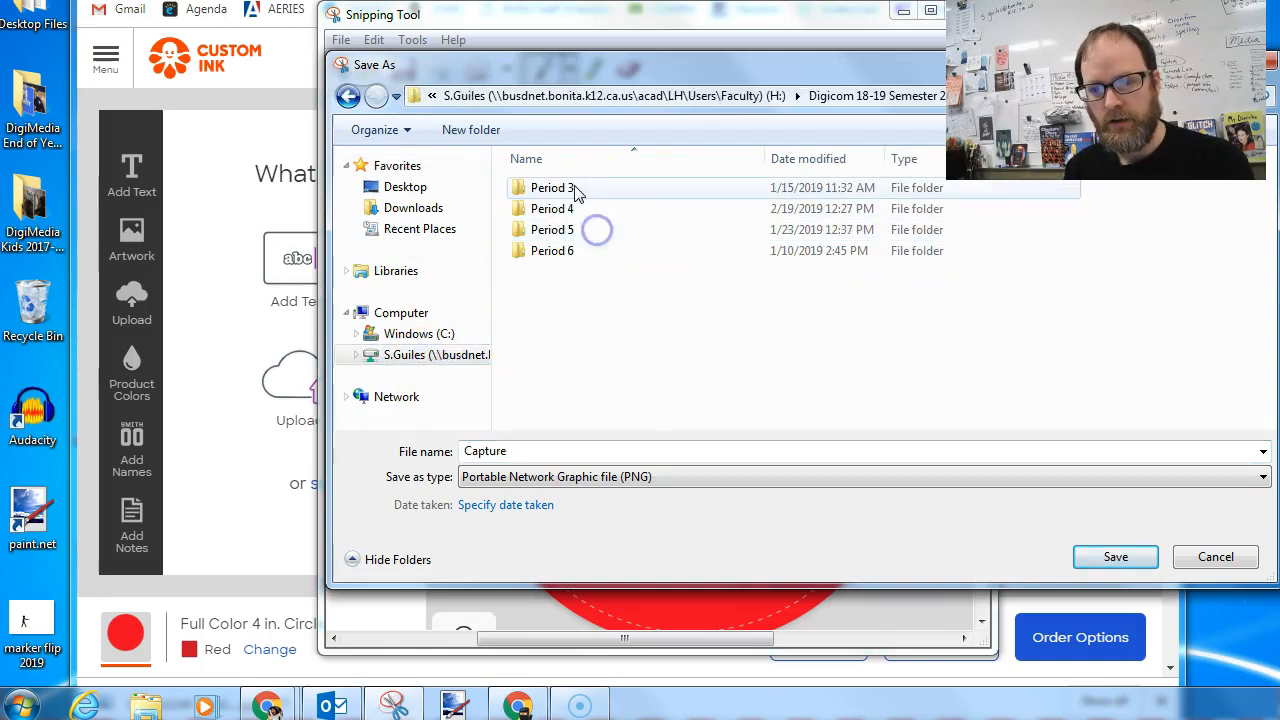
pyautogui.doubleClick(552, 187)
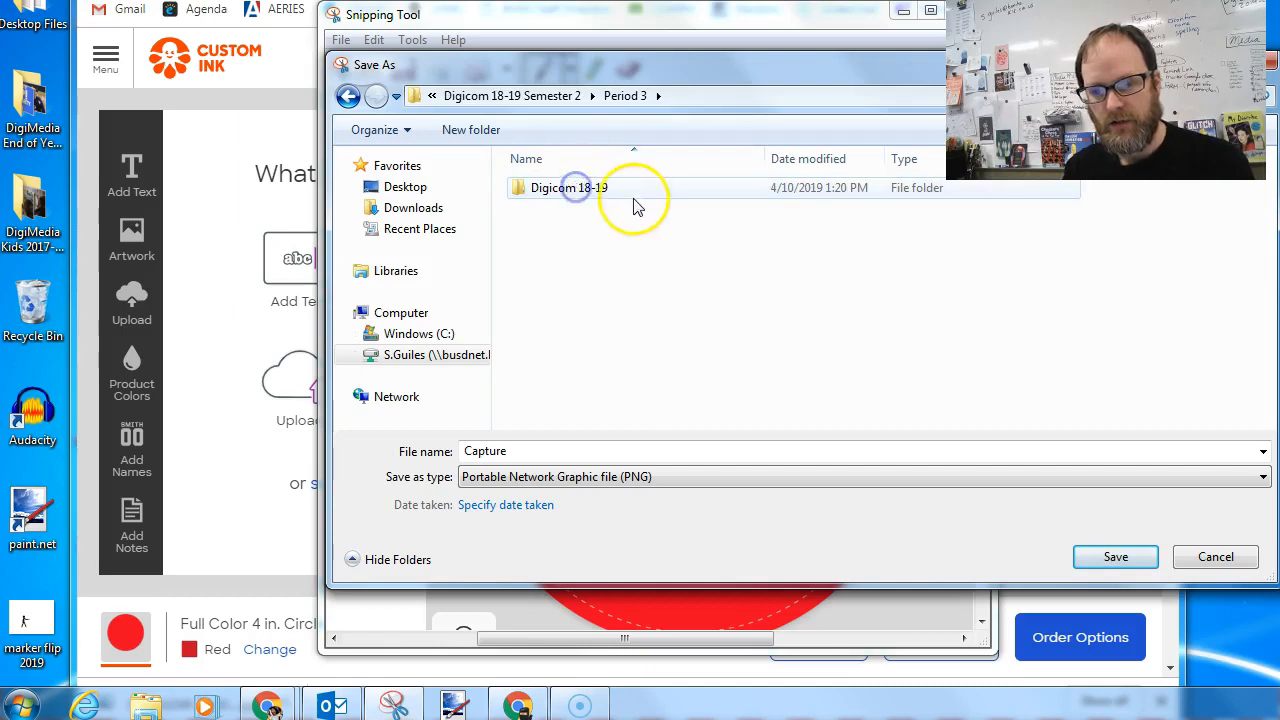
pyautogui.doubleClick(569, 187)
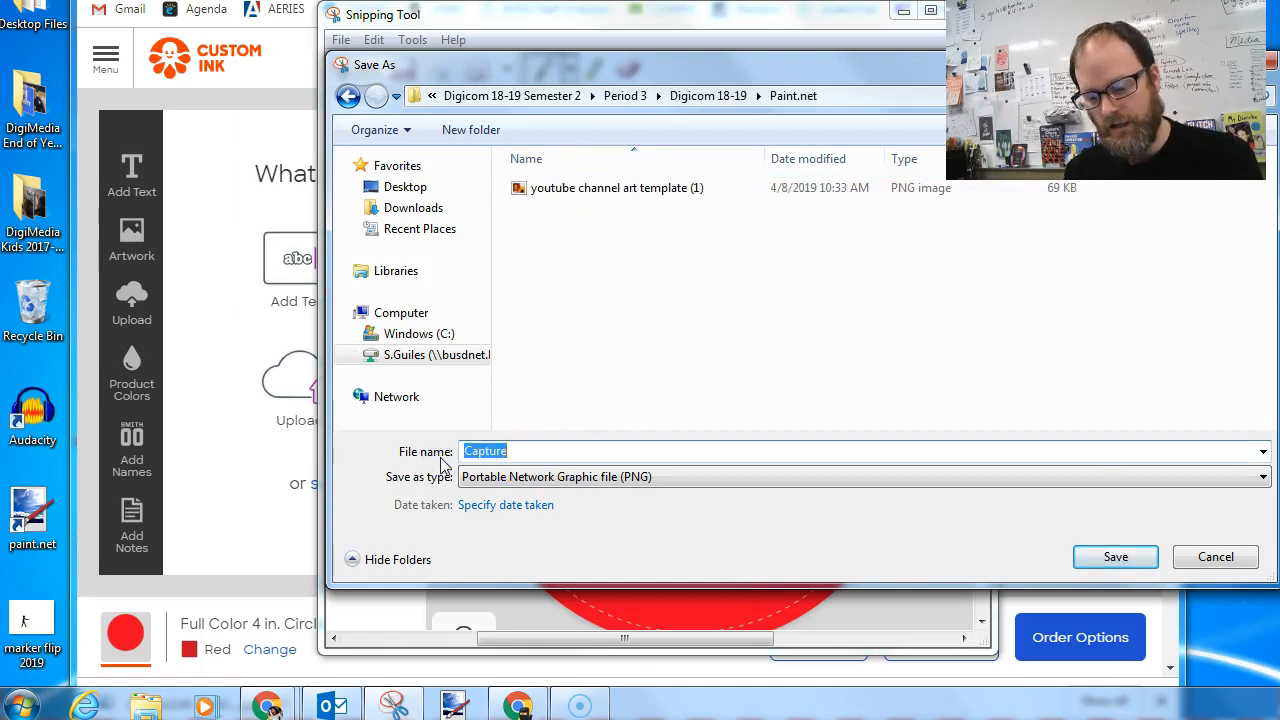
pyautogui.write('Digicom Button')
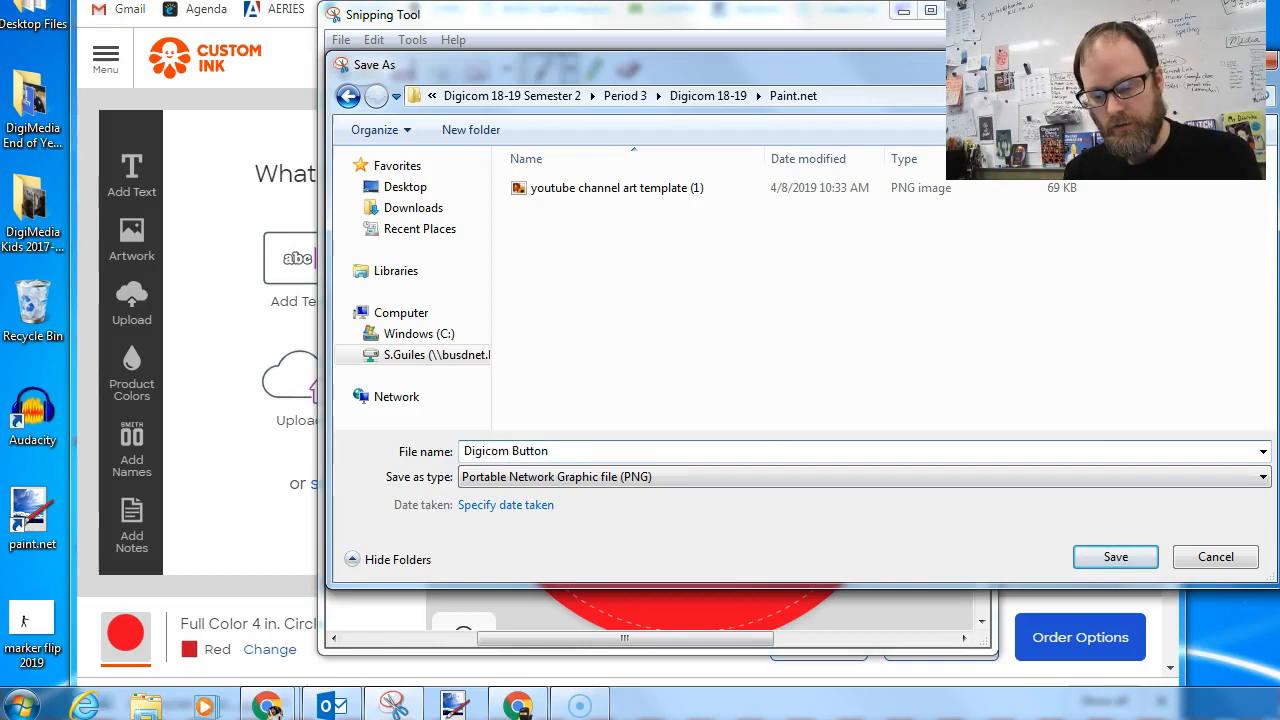
pyautogui.write('Red')
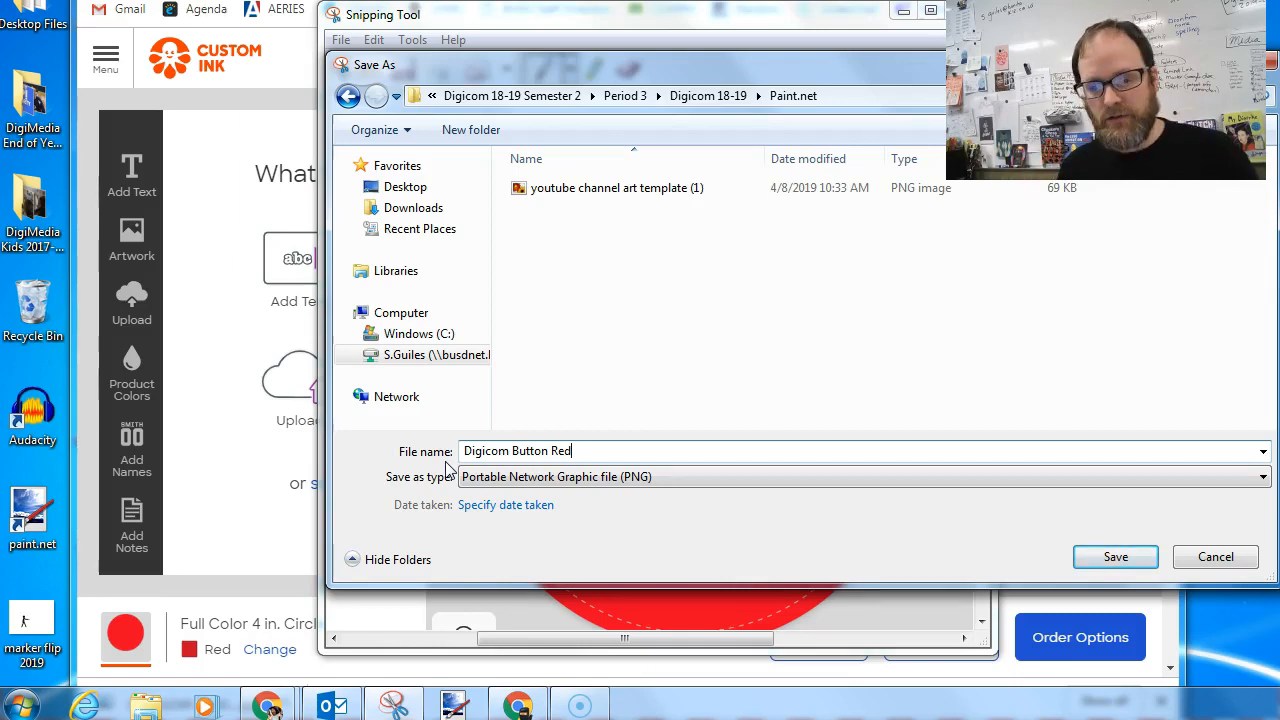
pyautogui.click(1115, 556)
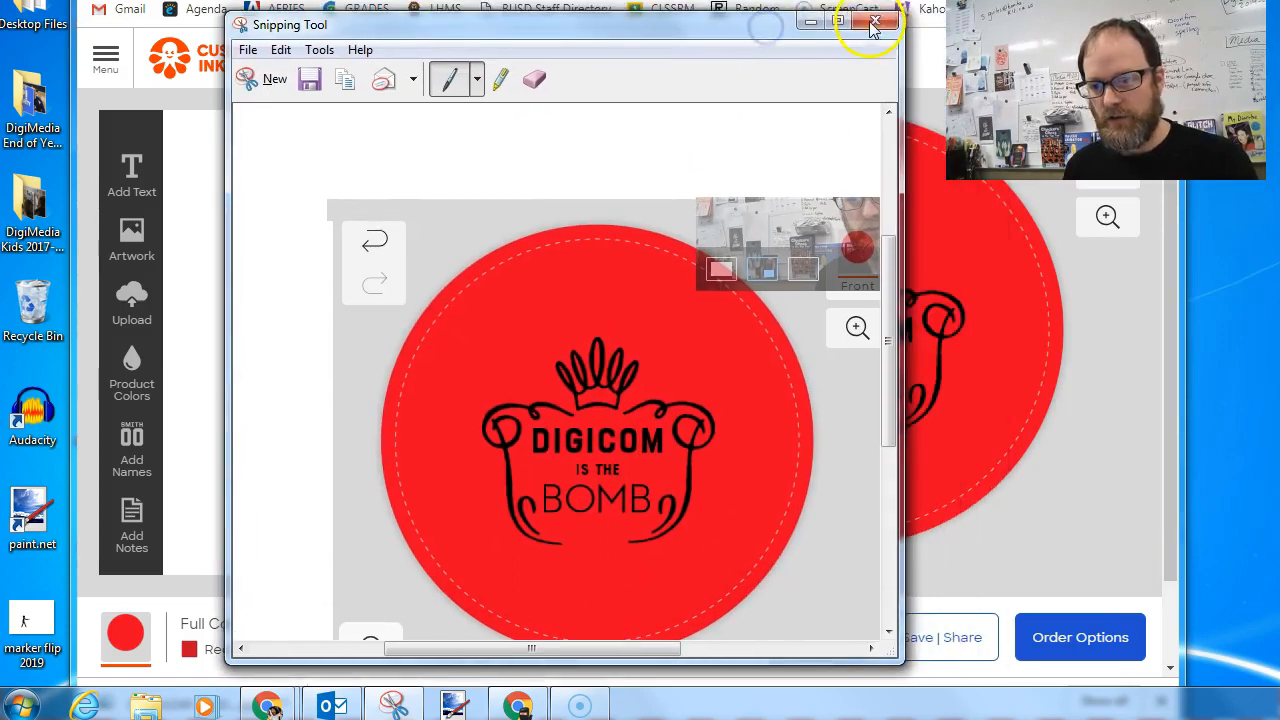
# Close Snipping Tool and switch to a black Full Color 3 in. Circle Vinyl Decal
pyautogui.click(877, 21)
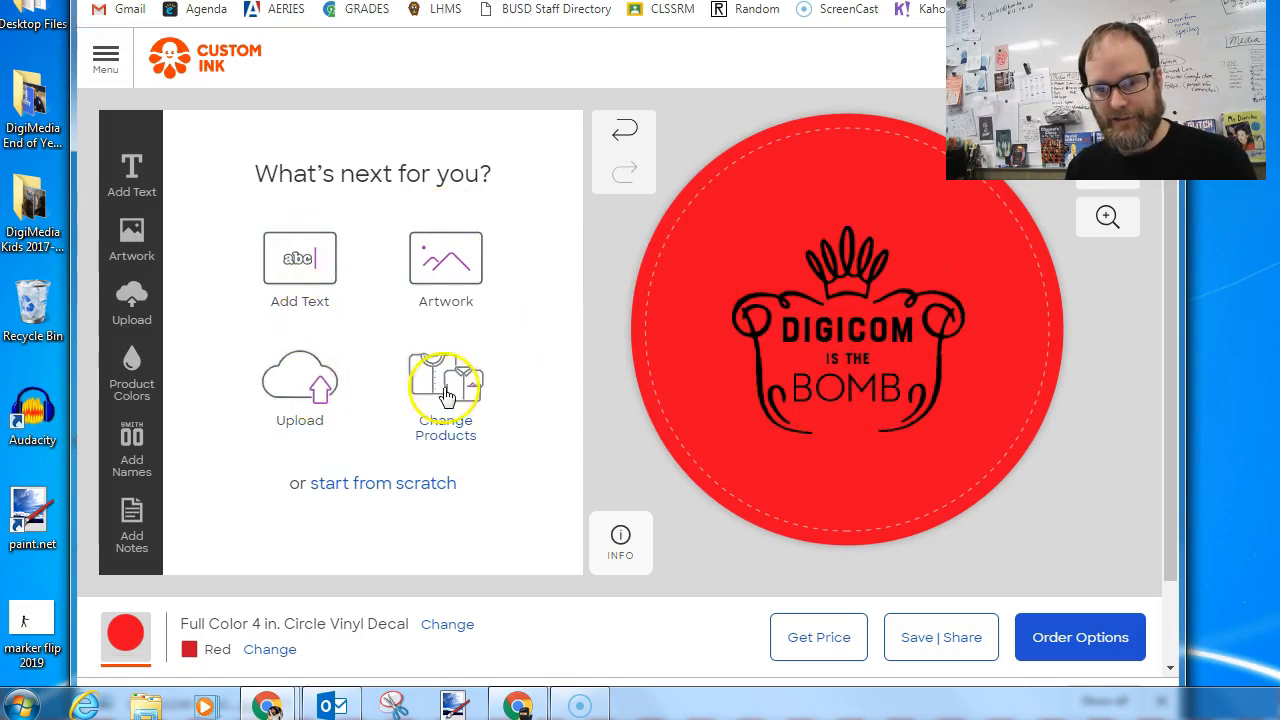
pyautogui.click(445, 395)
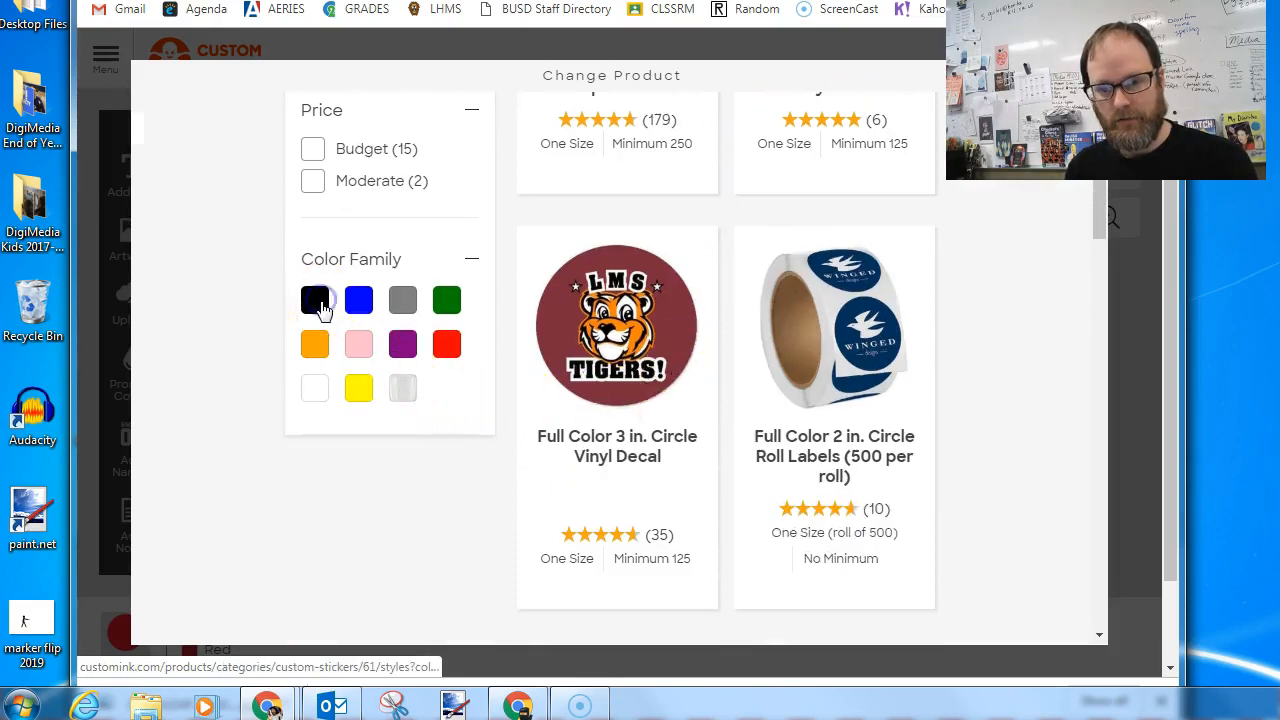
pyautogui.click(314, 300)
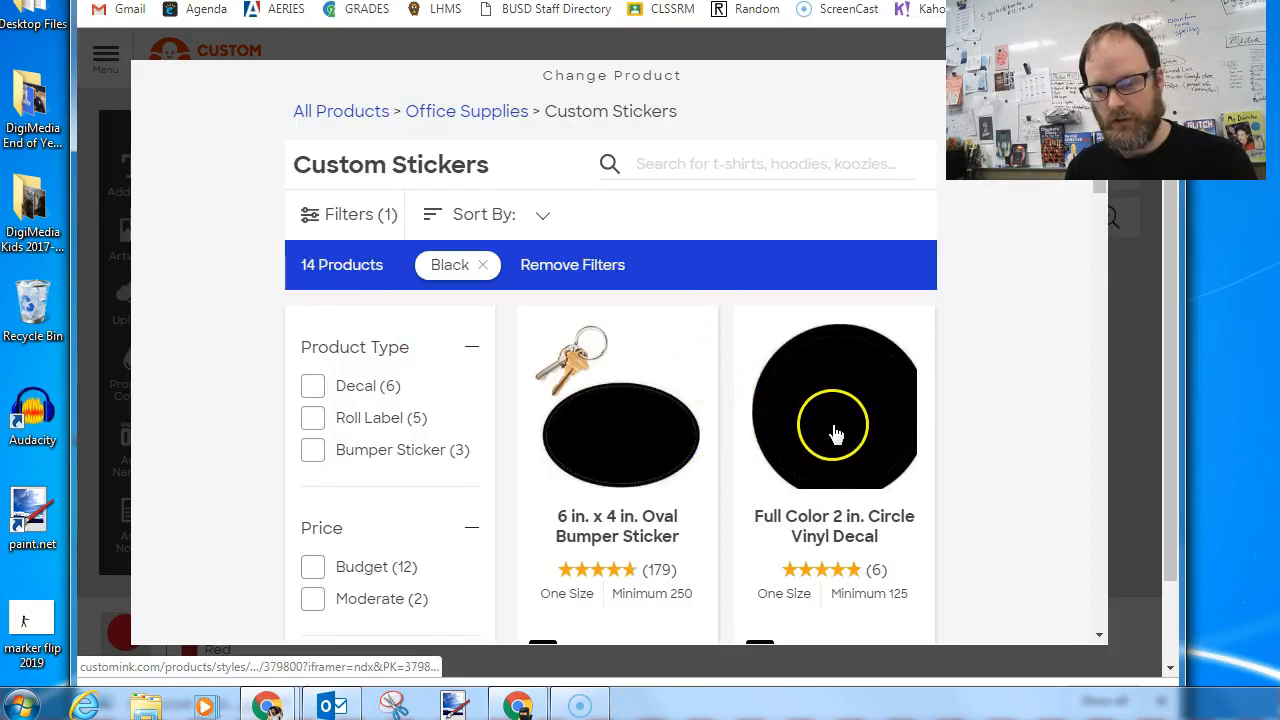
pyautogui.scroll(-3)
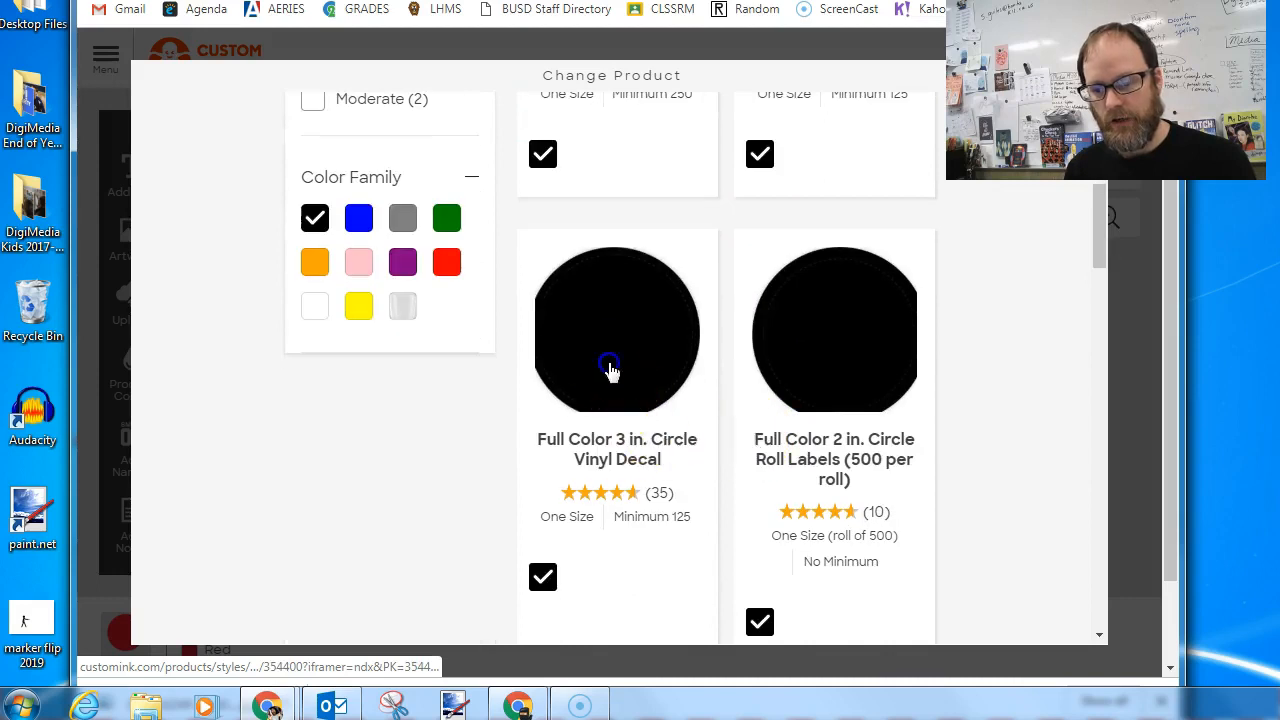
pyautogui.click(617, 330)
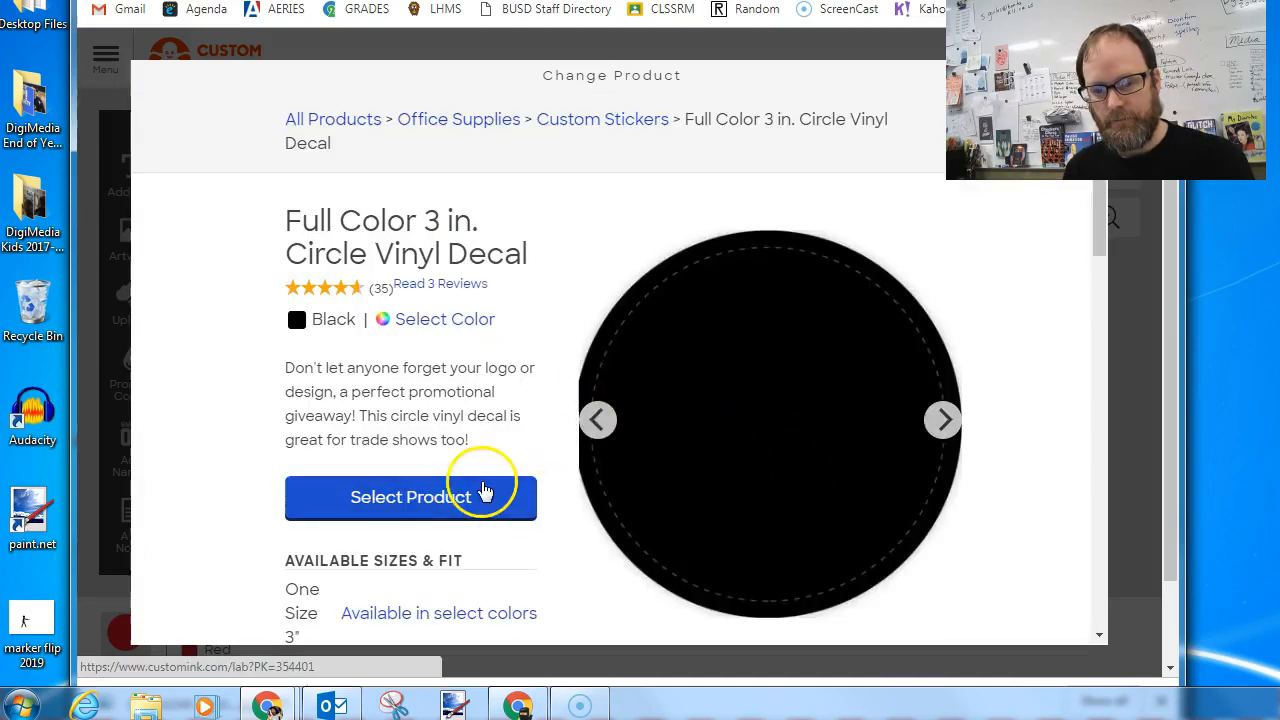
pyautogui.click(410, 497)
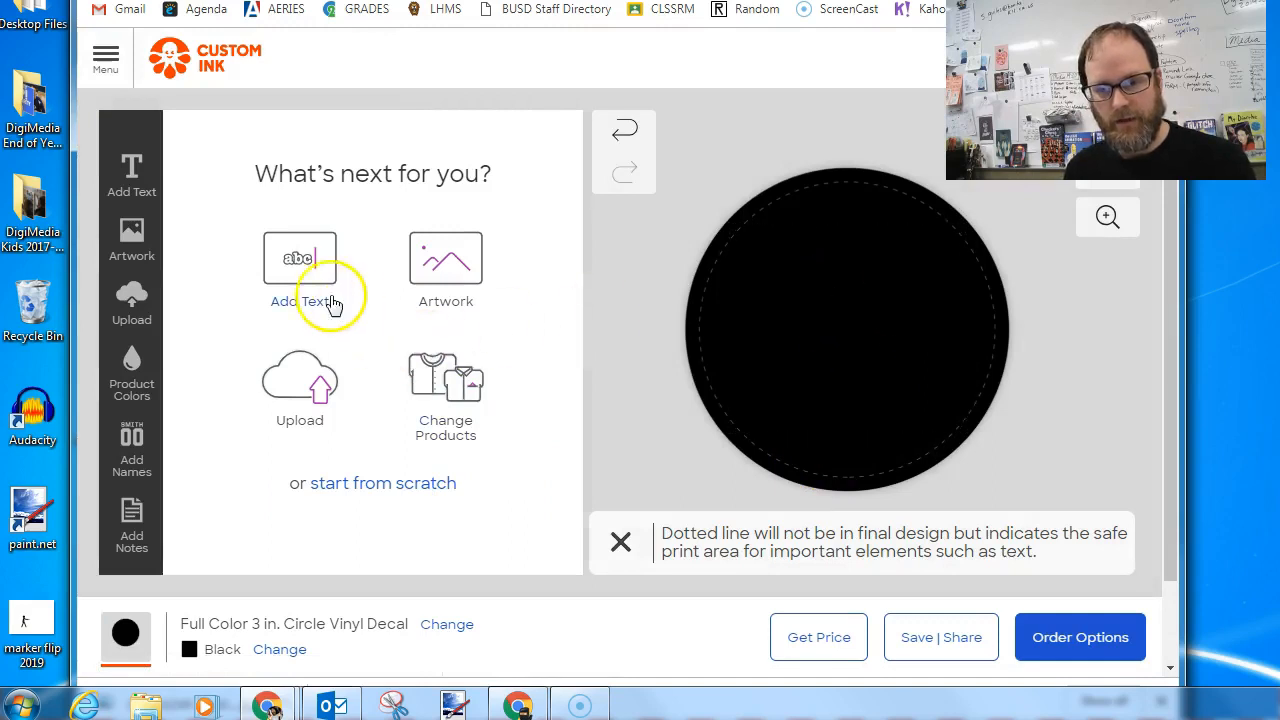
# Add the text 'Digicom is Awesome!' to the decal and color it white
pyautogui.click(299, 275)
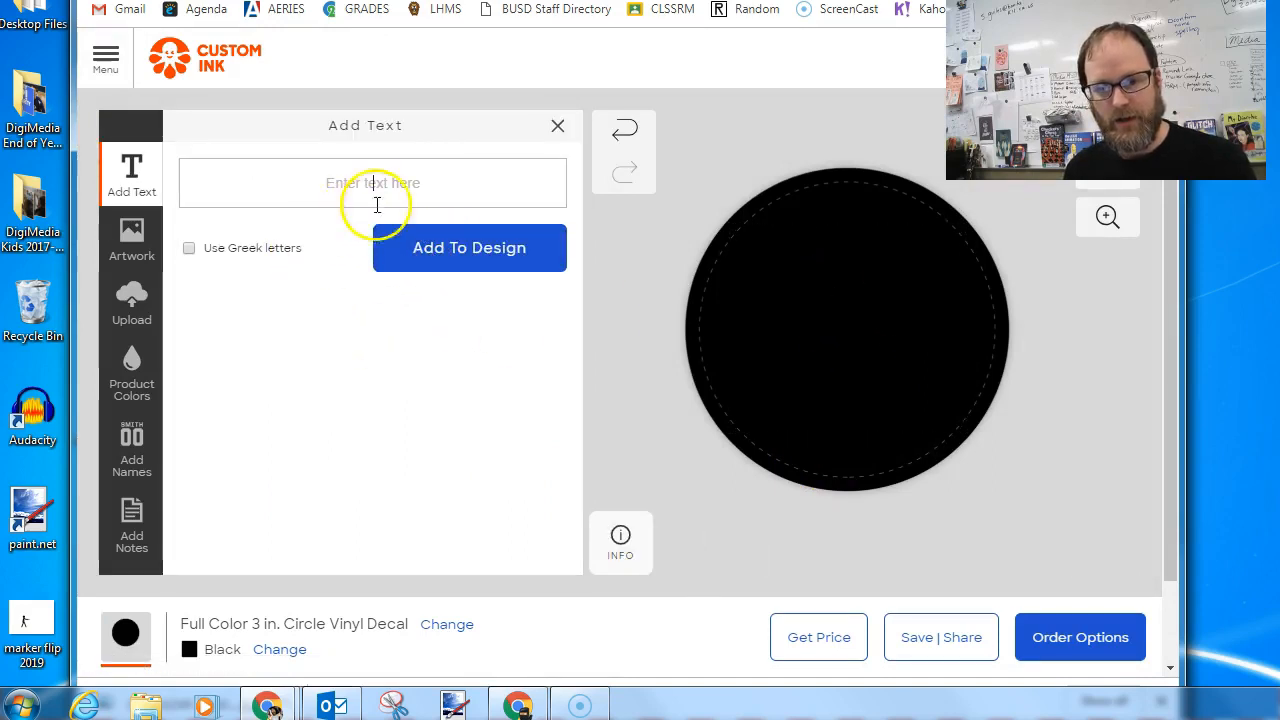
pyautogui.write('Digicom is')
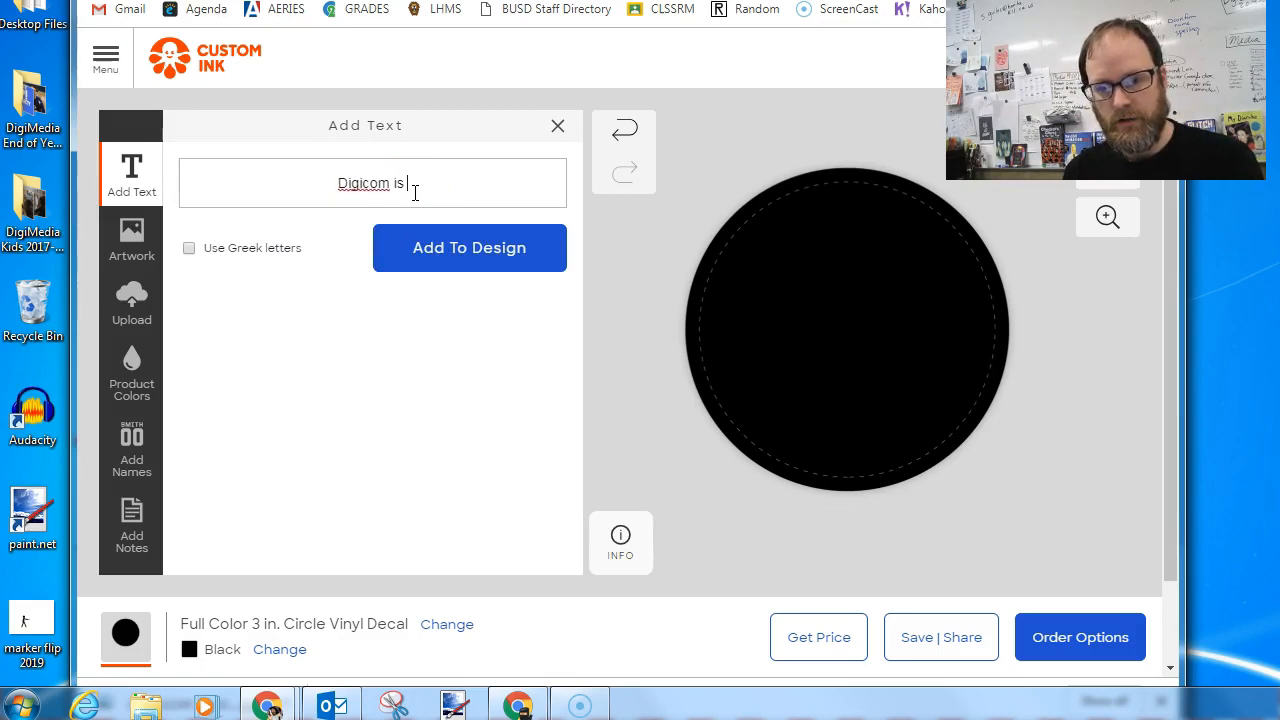
pyautogui.write('Awesome!')
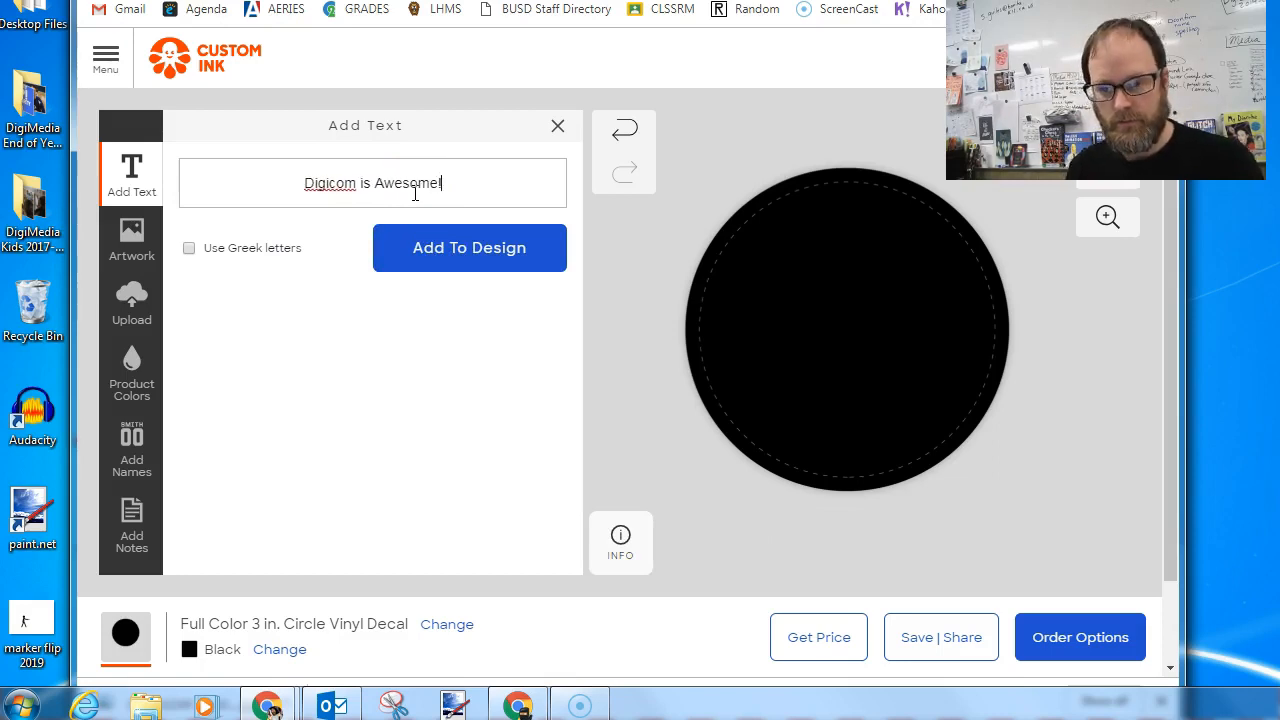
pyautogui.click(469, 247)
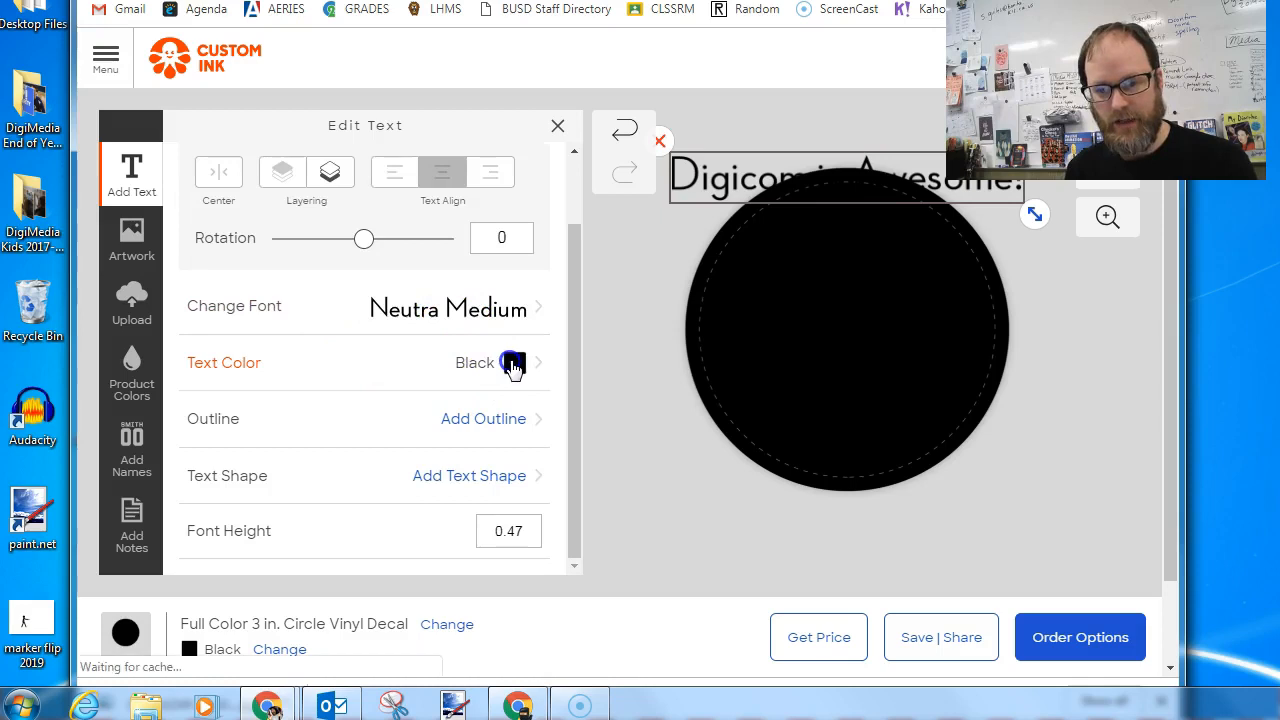
pyautogui.click(475, 362)
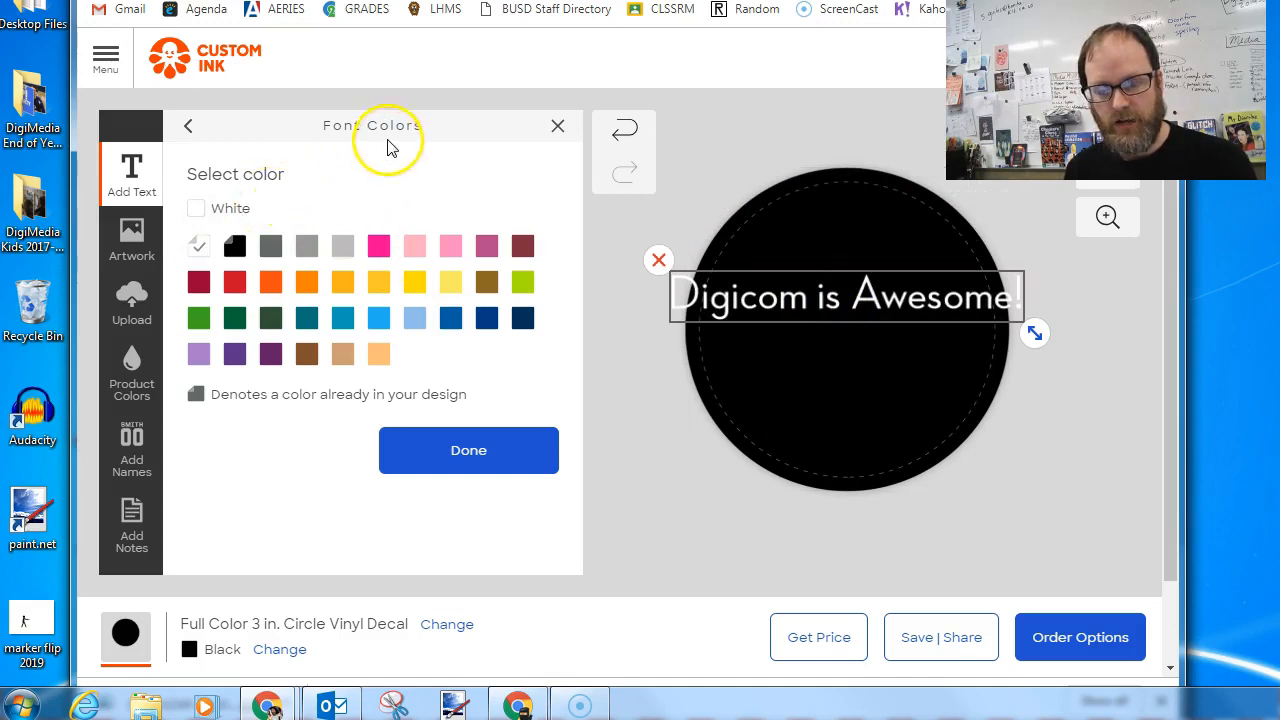
pyautogui.click(188, 125)
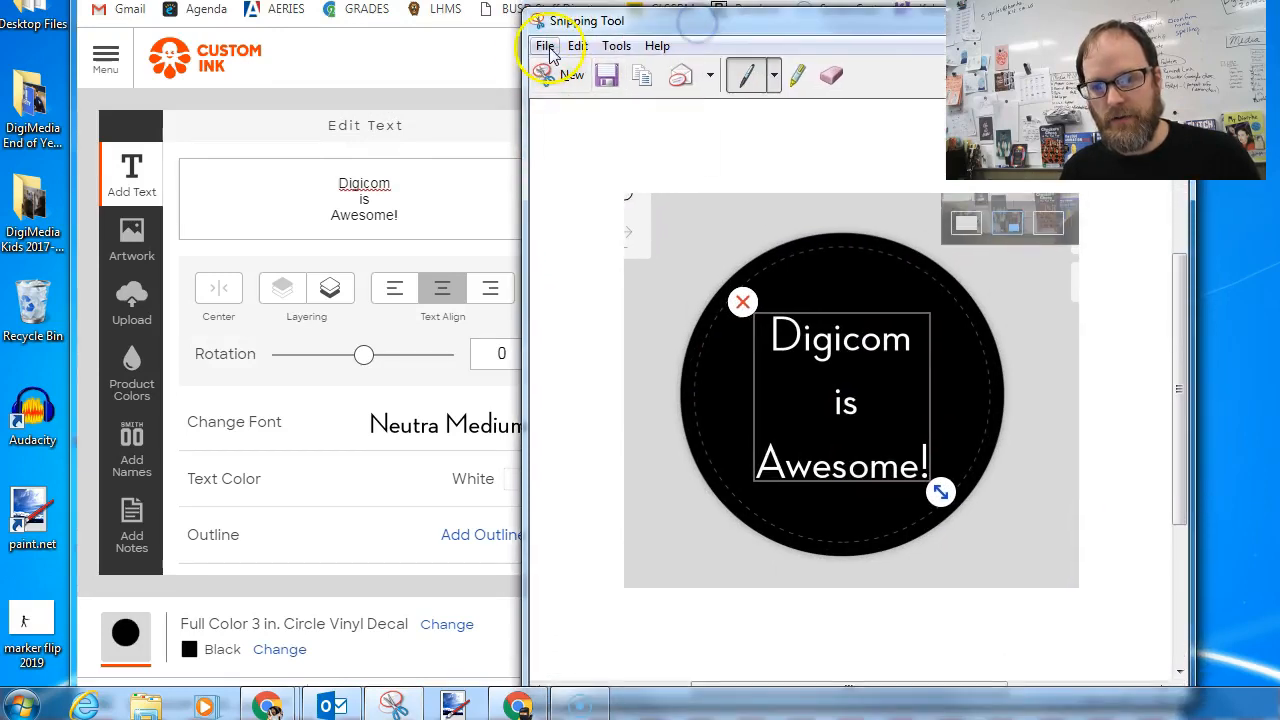
# Open Snipping Tool's save options for the white-text sticker capture
pyautogui.click(545, 45)
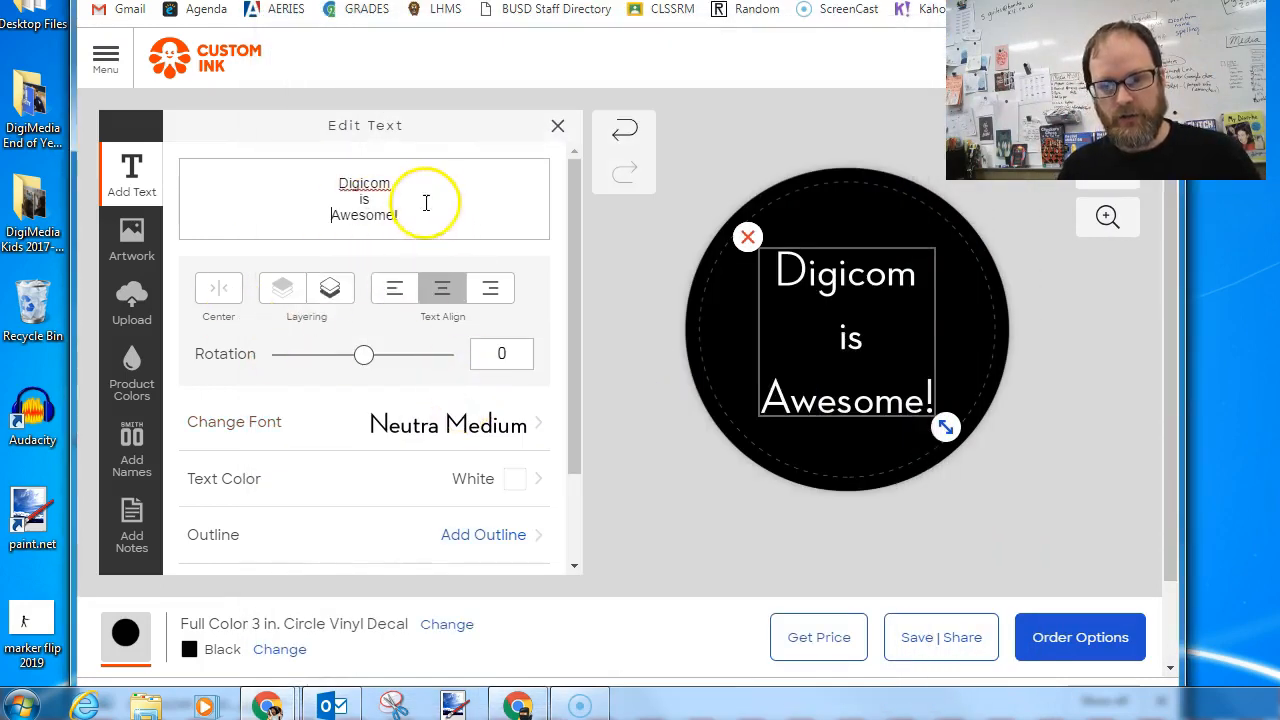
# Upload the clipboard button PNG as artwork, then delete it from the decal
pyautogui.click(557, 125)
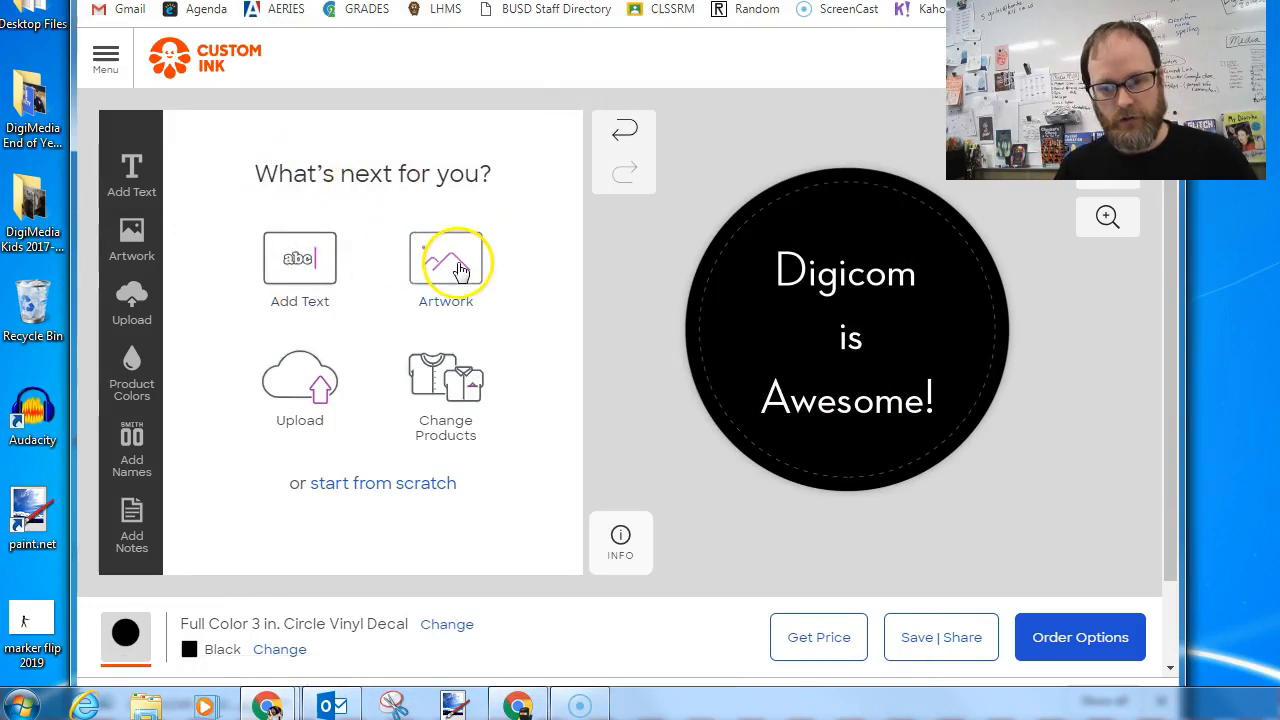
pyautogui.click(446, 265)
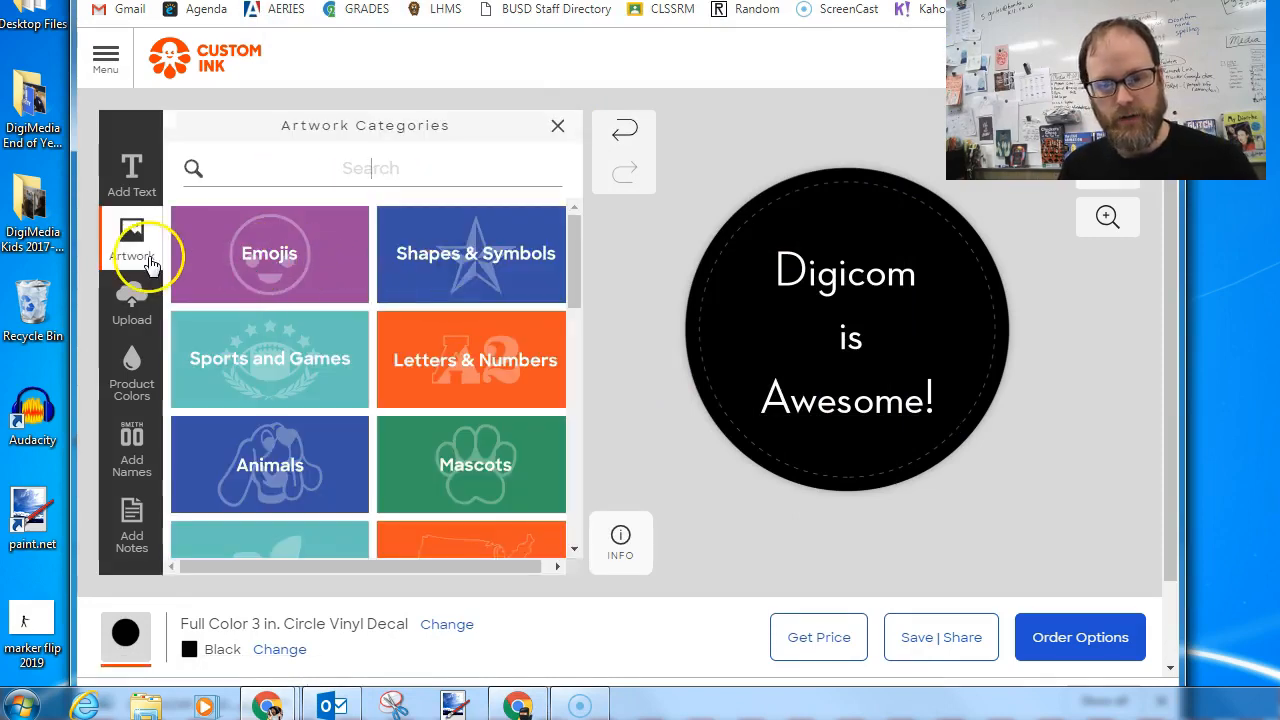
pyautogui.scroll(-3)
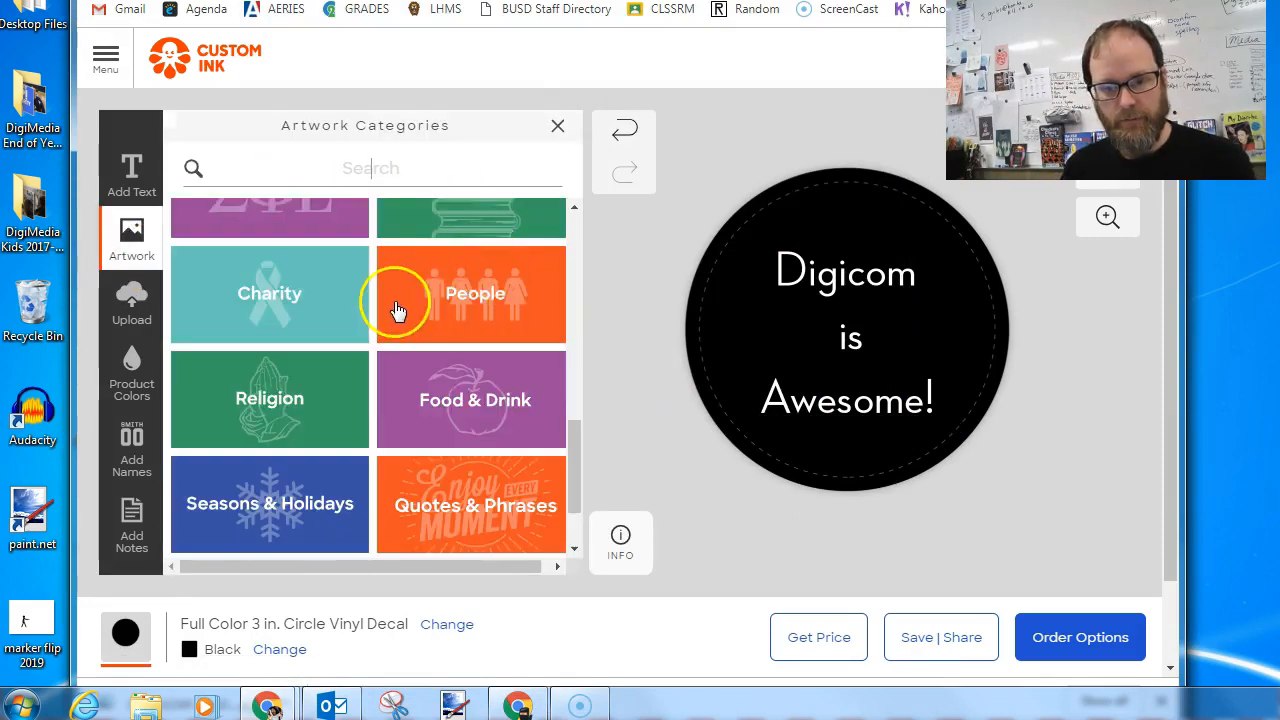
pyautogui.click(131, 302)
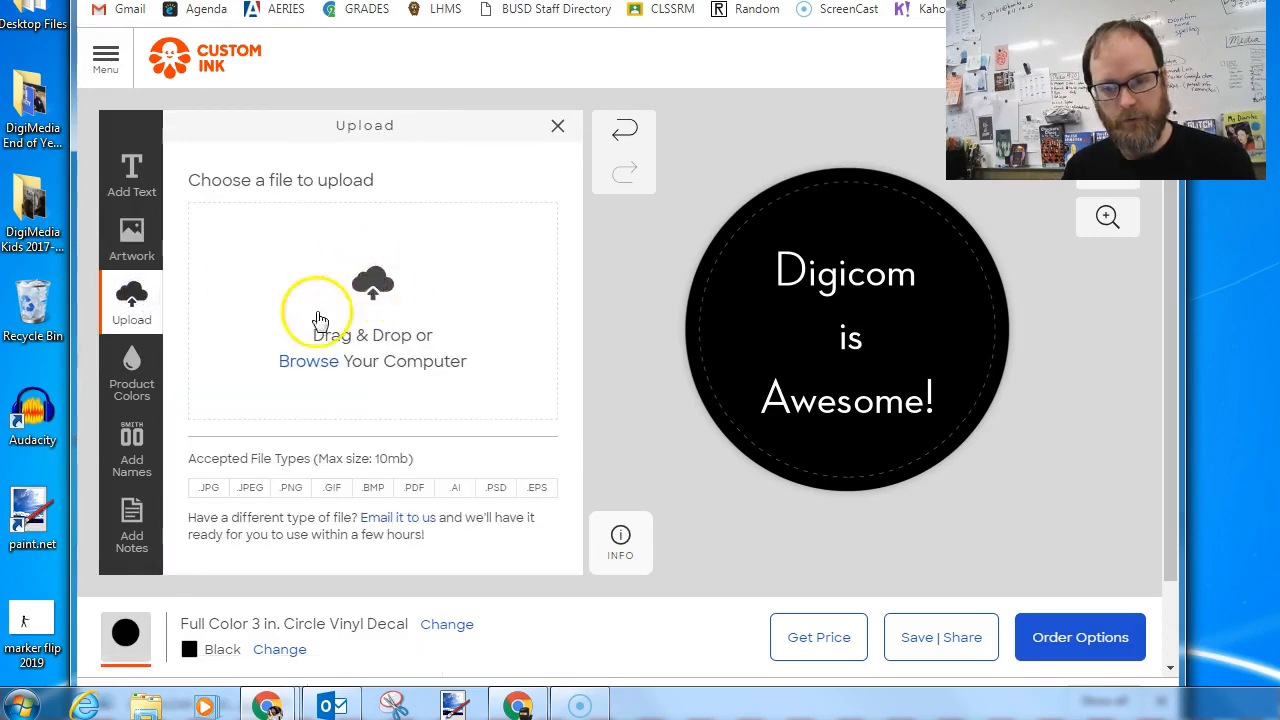
pyautogui.click(308, 360)
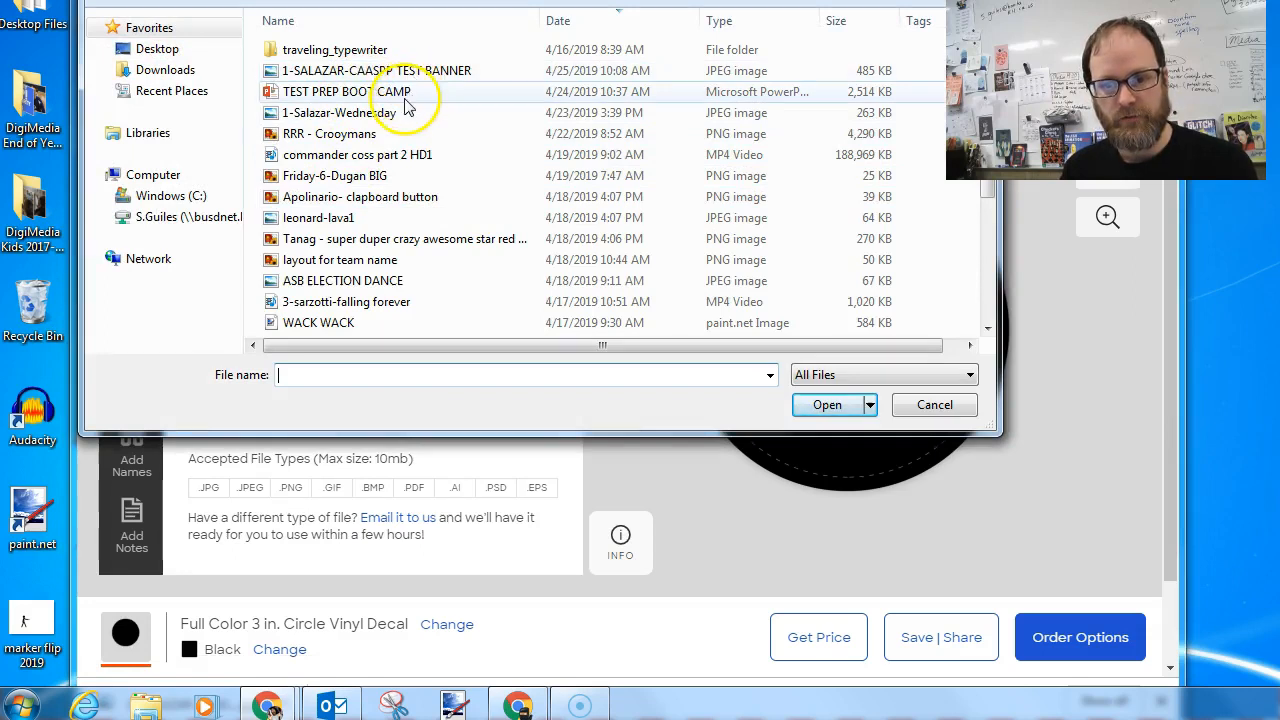
pyautogui.moveTo(400, 155)
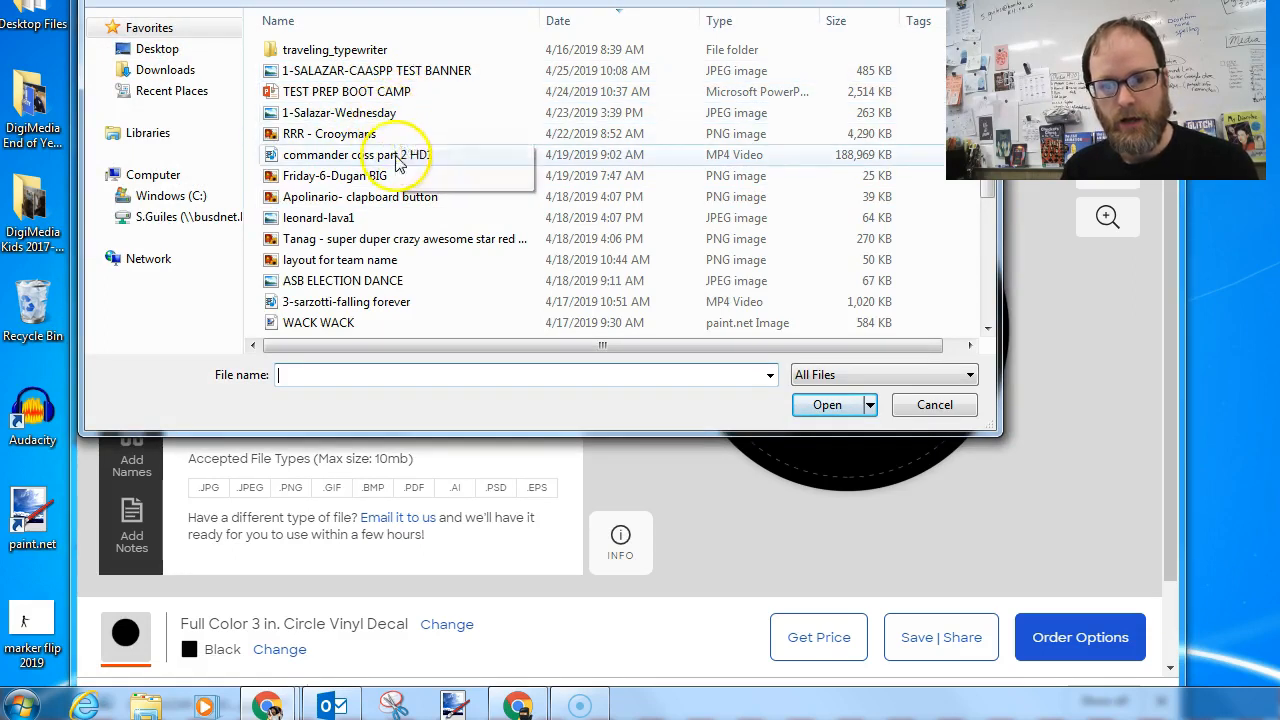
pyautogui.click(335, 175)
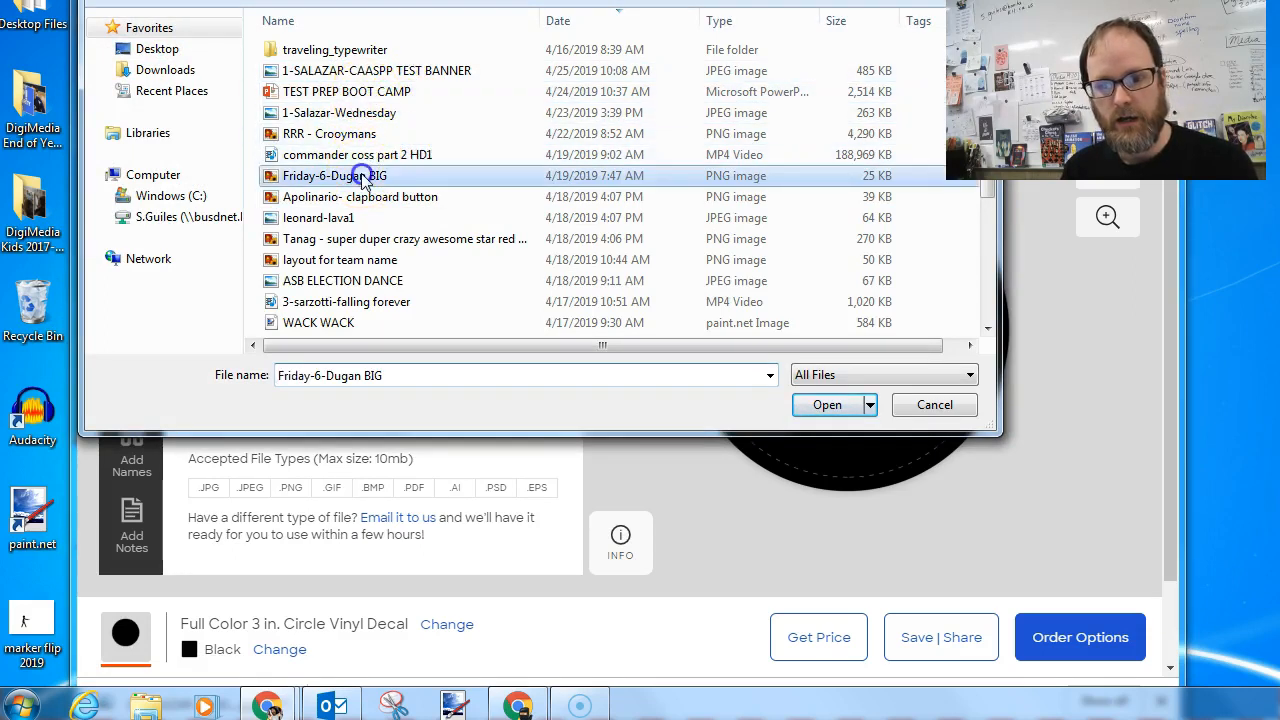
pyautogui.click(360, 196)
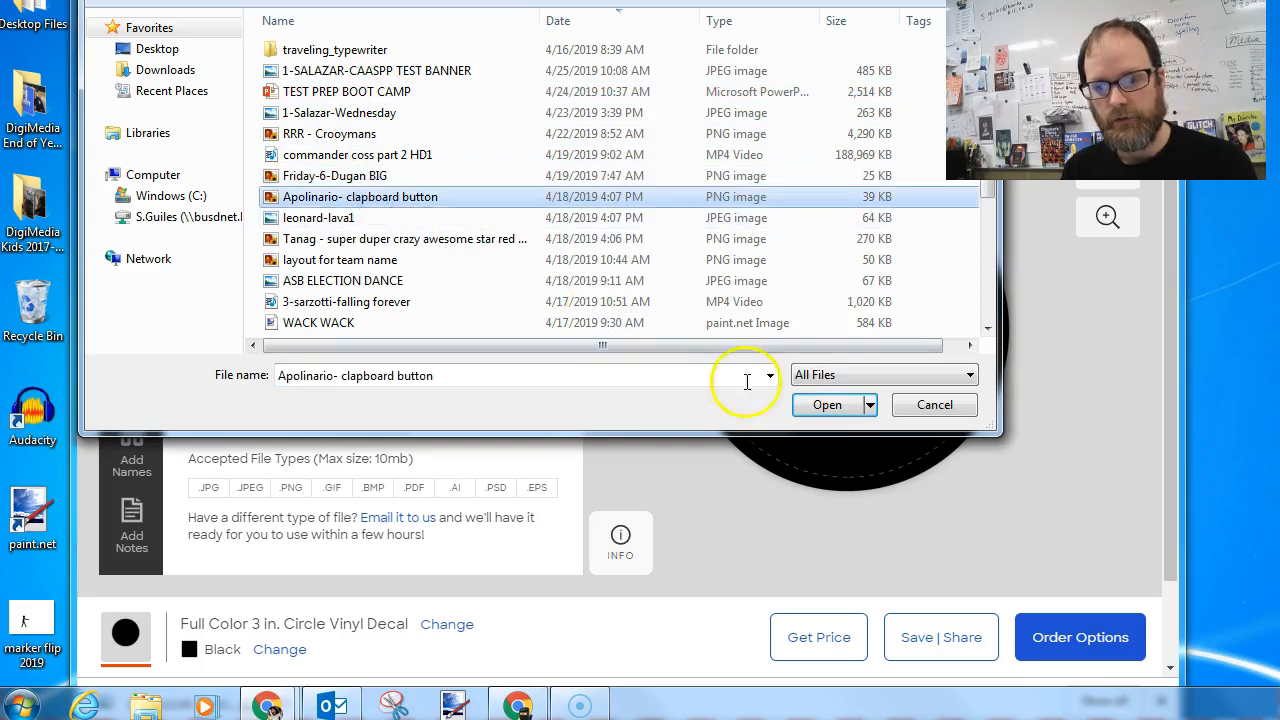
pyautogui.click(827, 405)
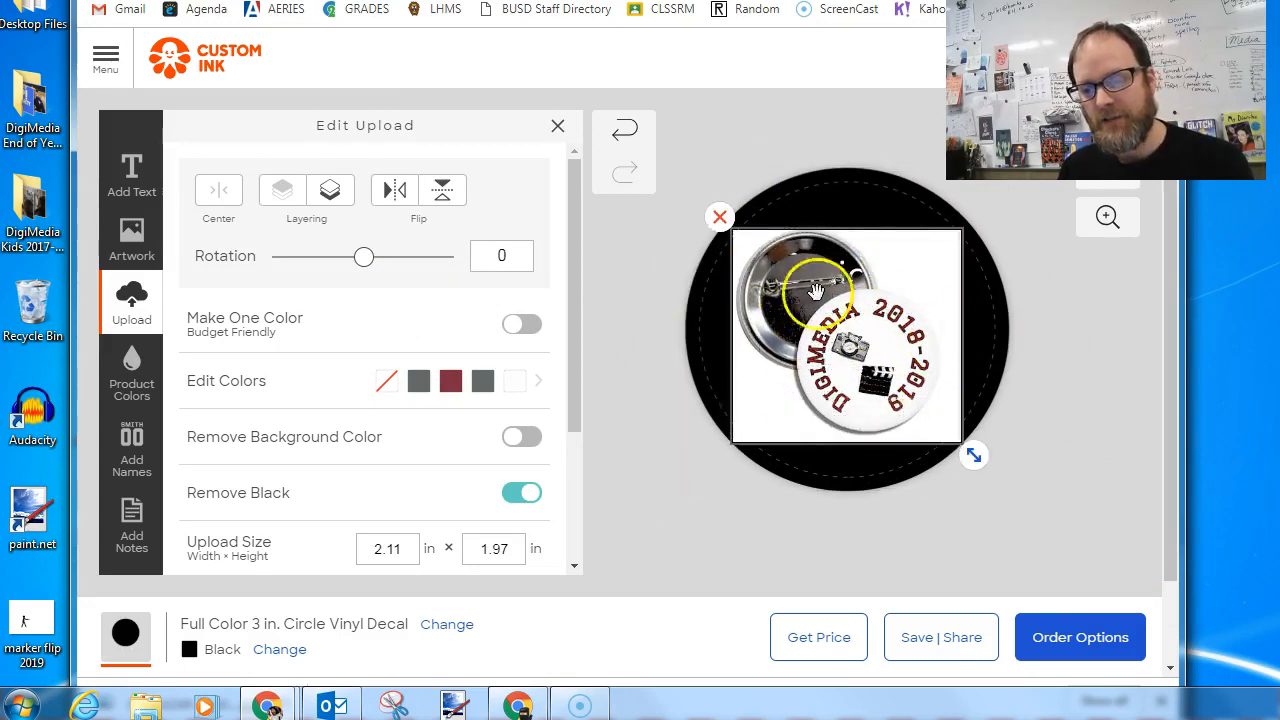
pyautogui.click(557, 125)
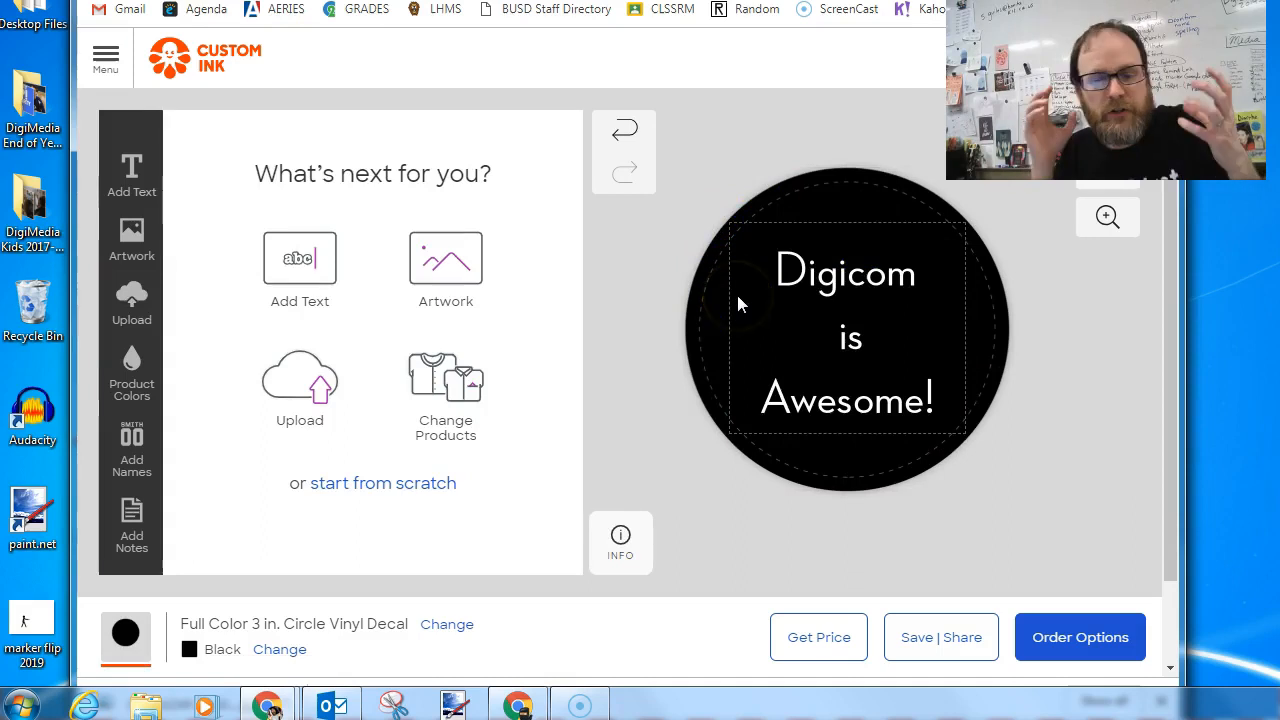